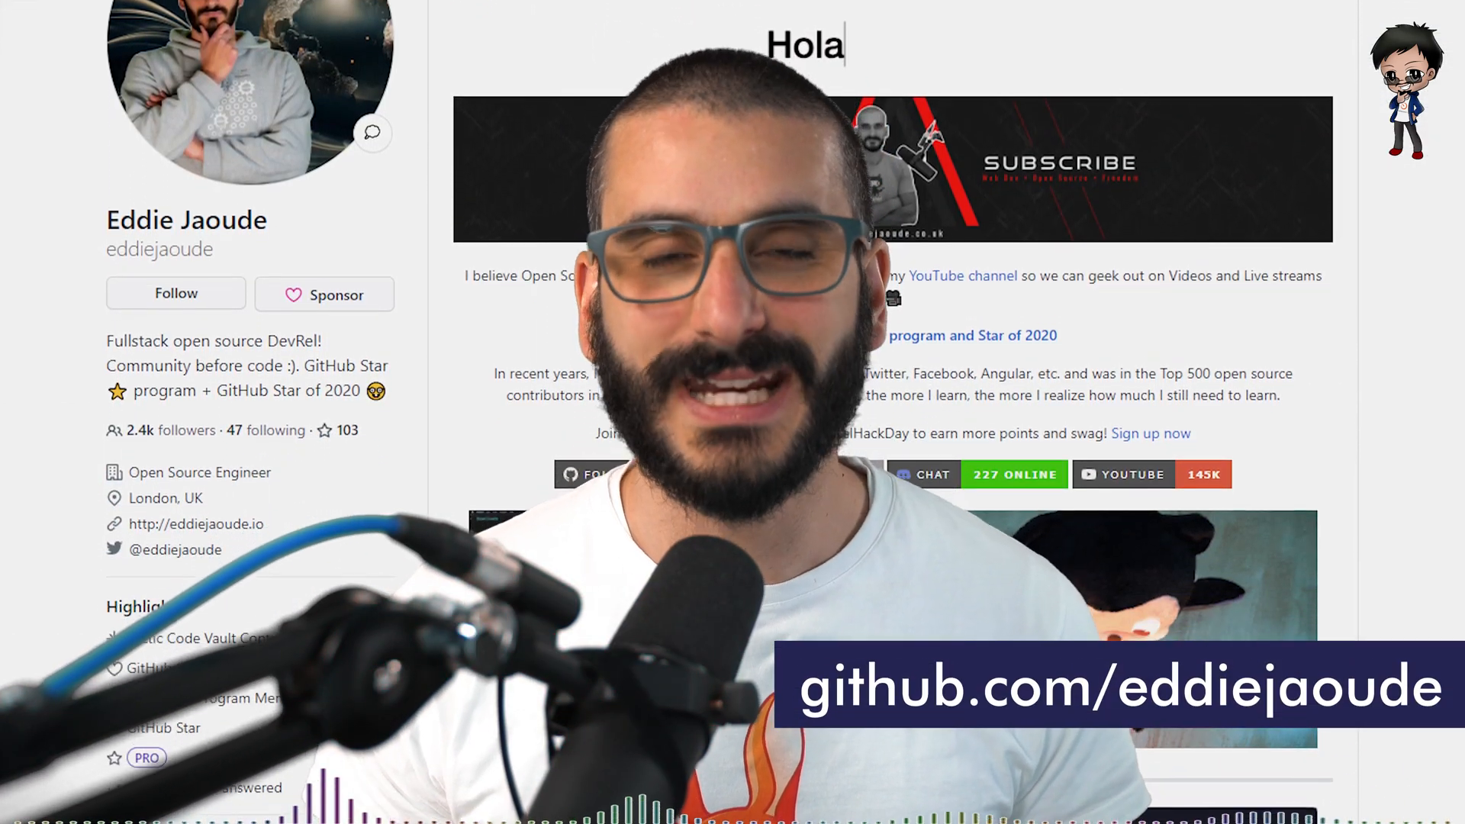
- Scroll the profile README past the contribution-streak stats, then open the YouTube channel badge link
scroll("down", 3)
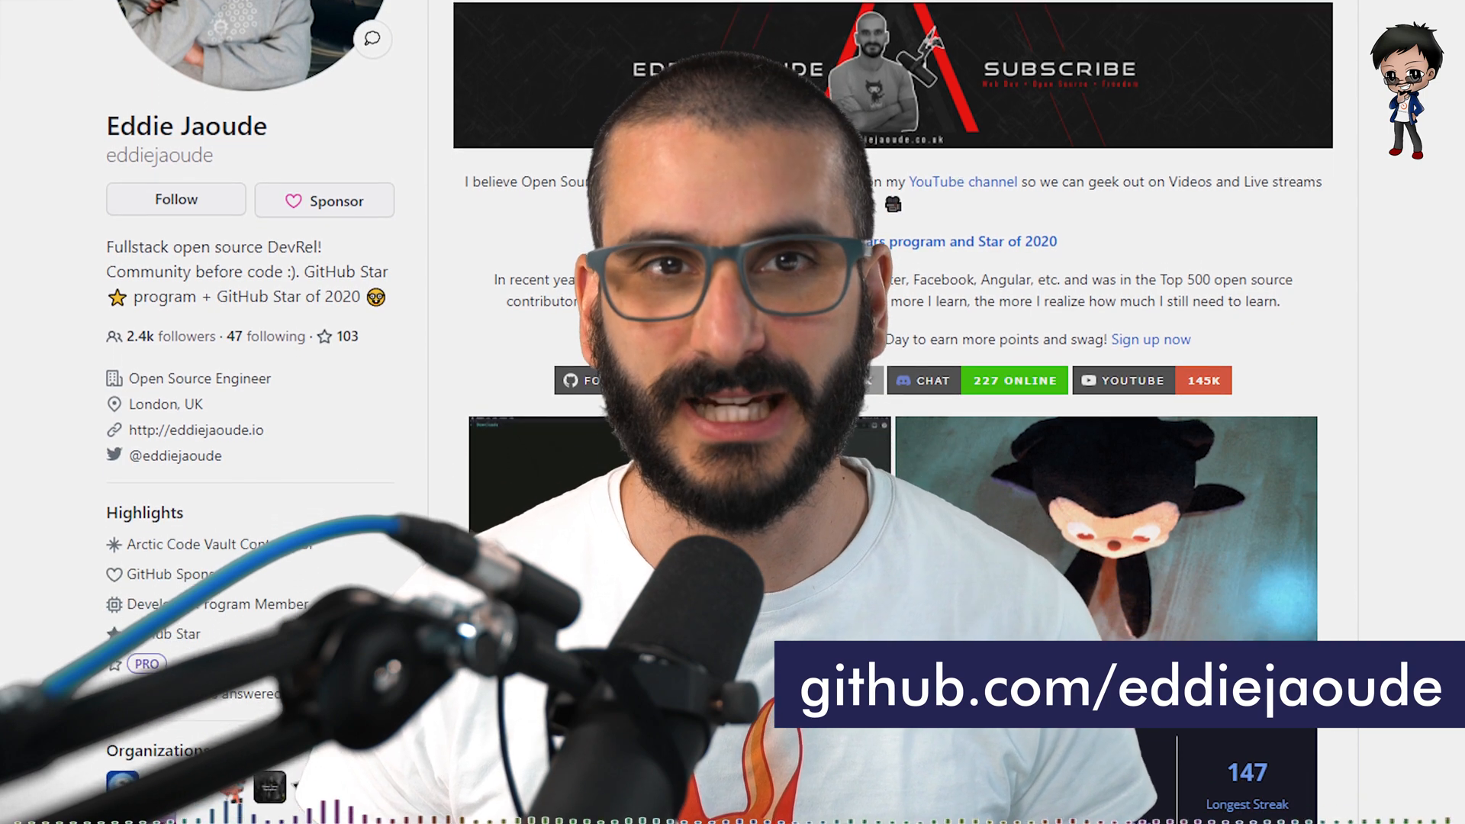
scroll("down", 3)
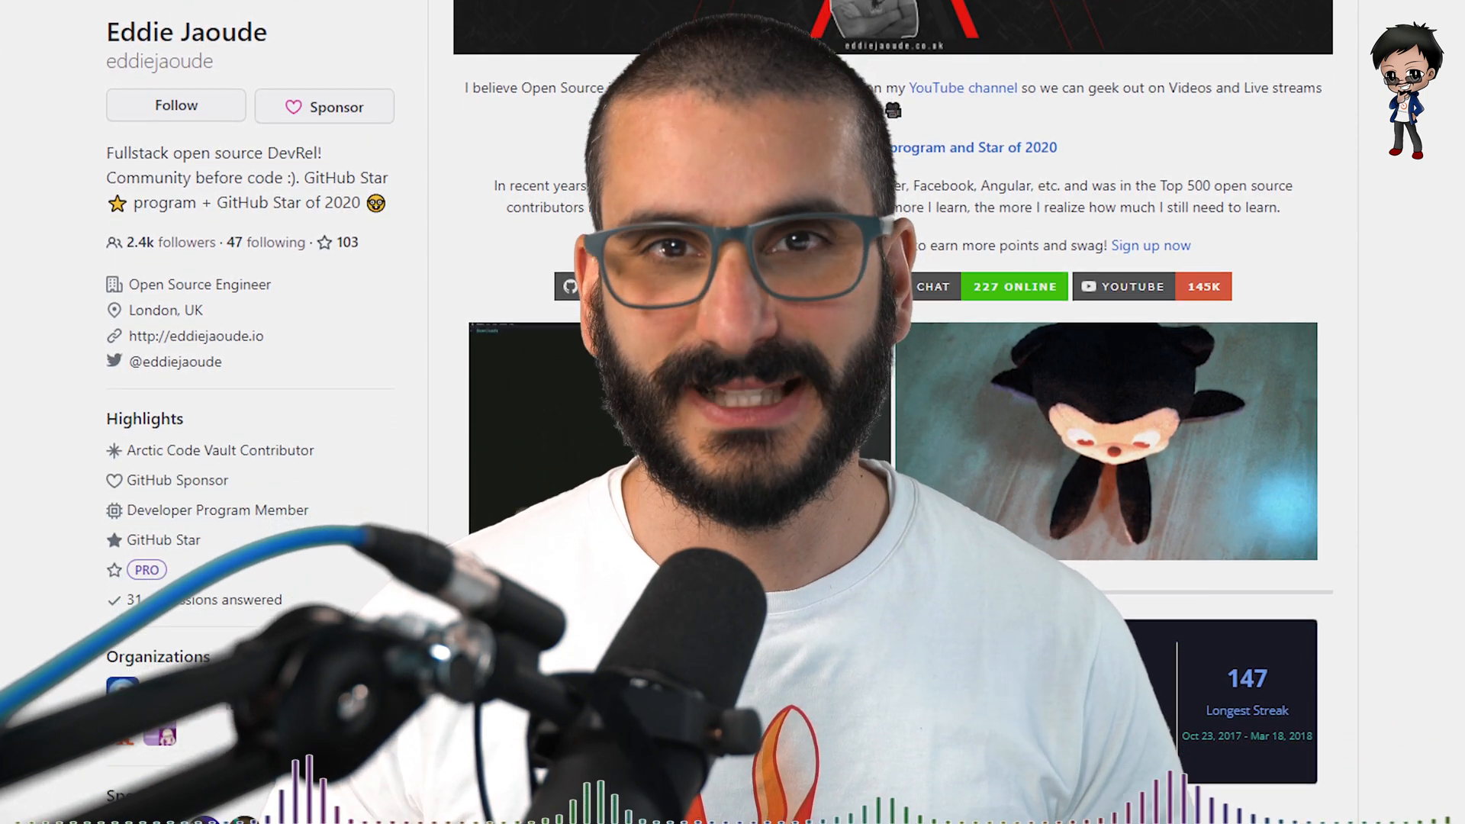
scroll("down", 3)
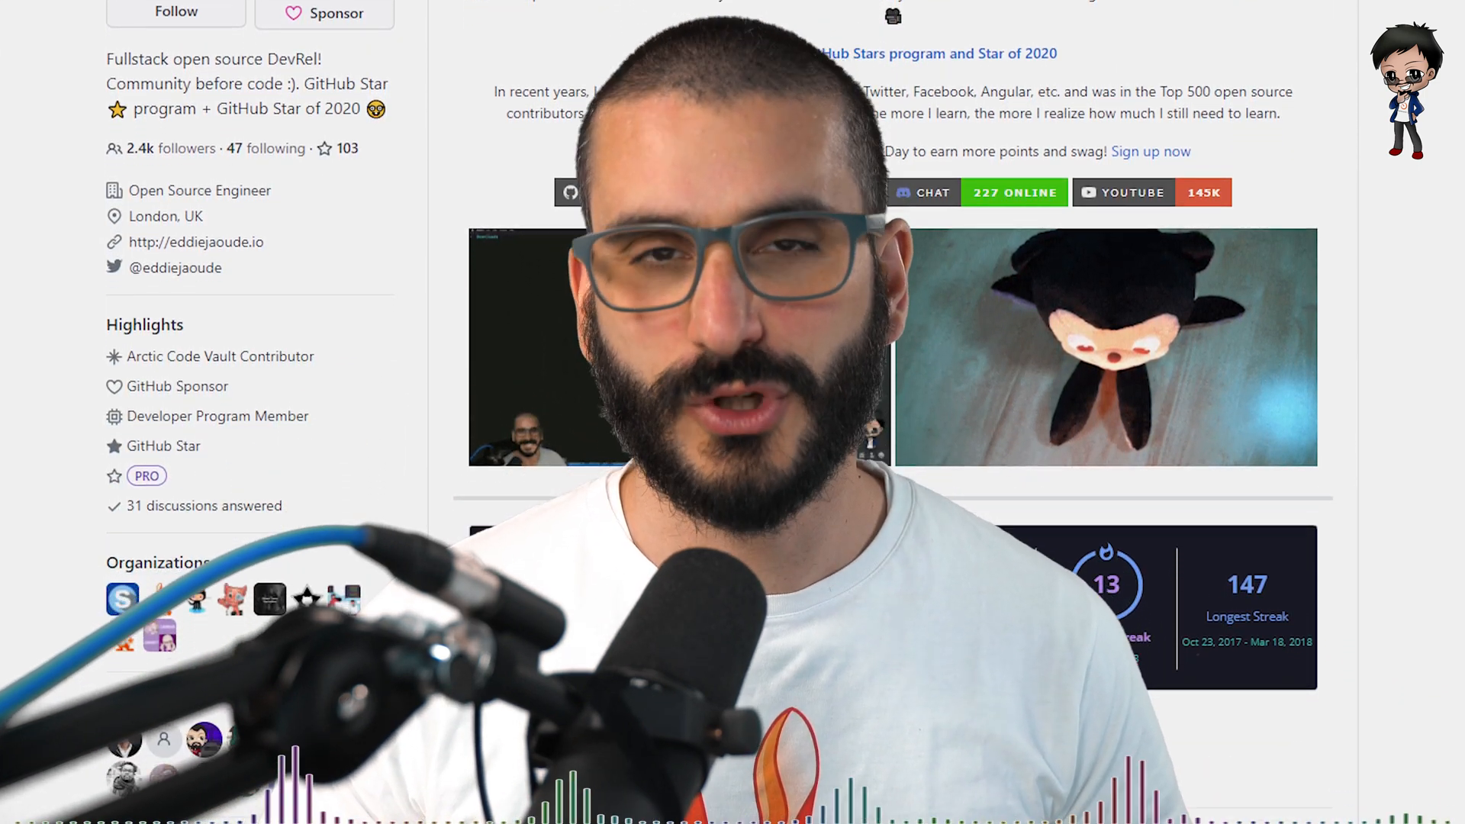
scroll("down", 3)
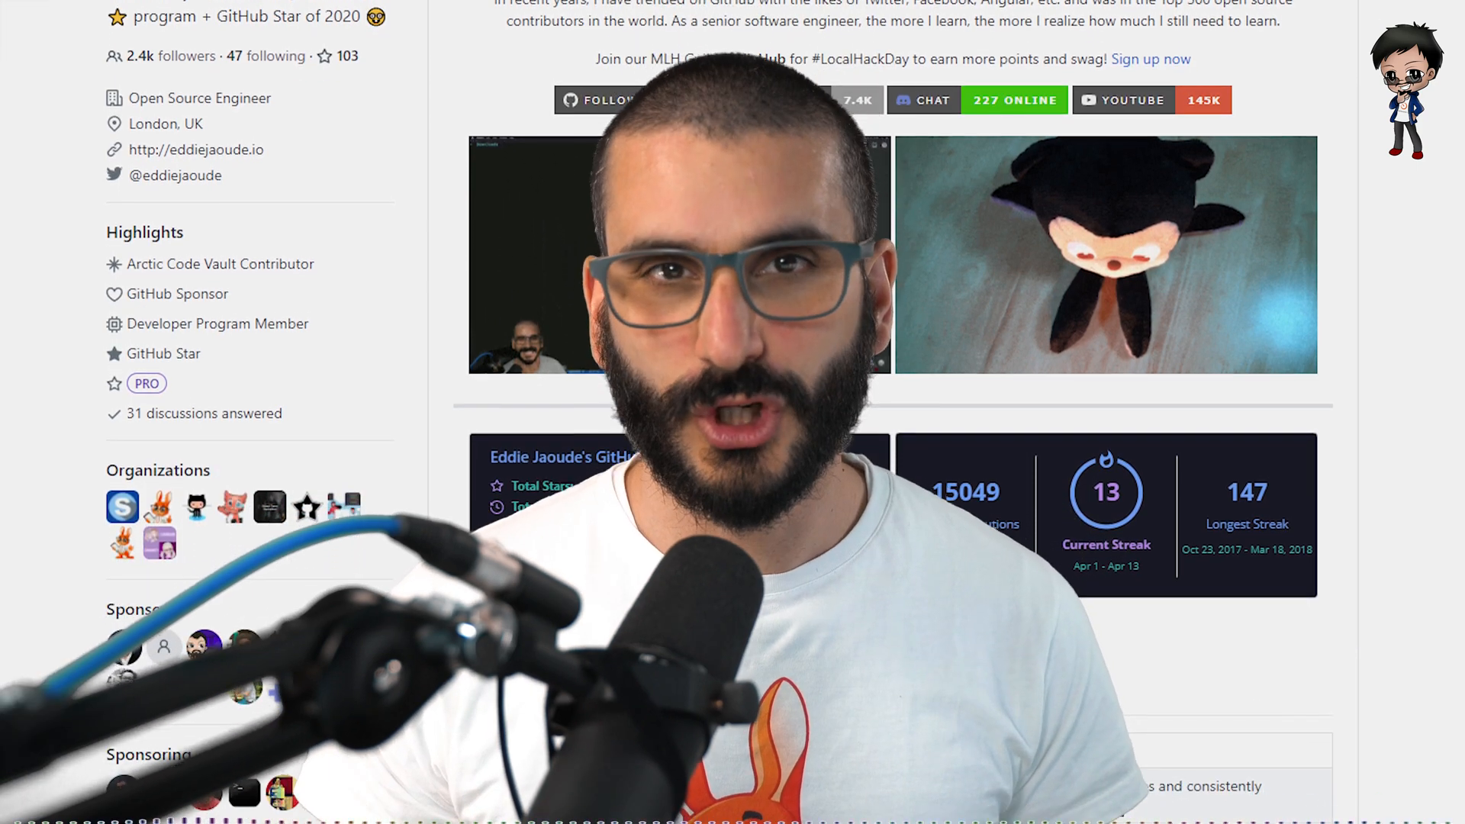
scroll("down", 3)
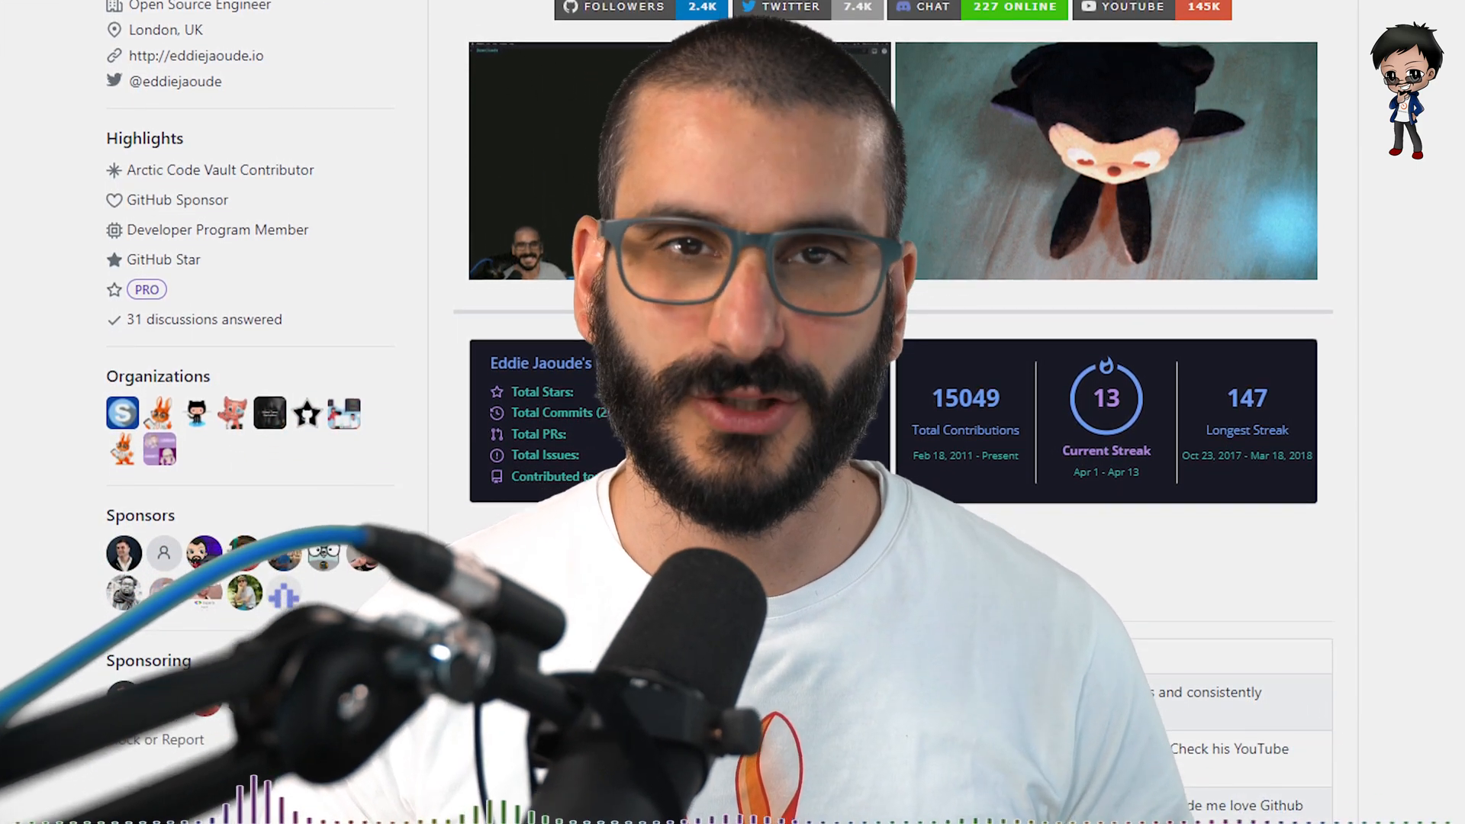
left_click(1122, 7)
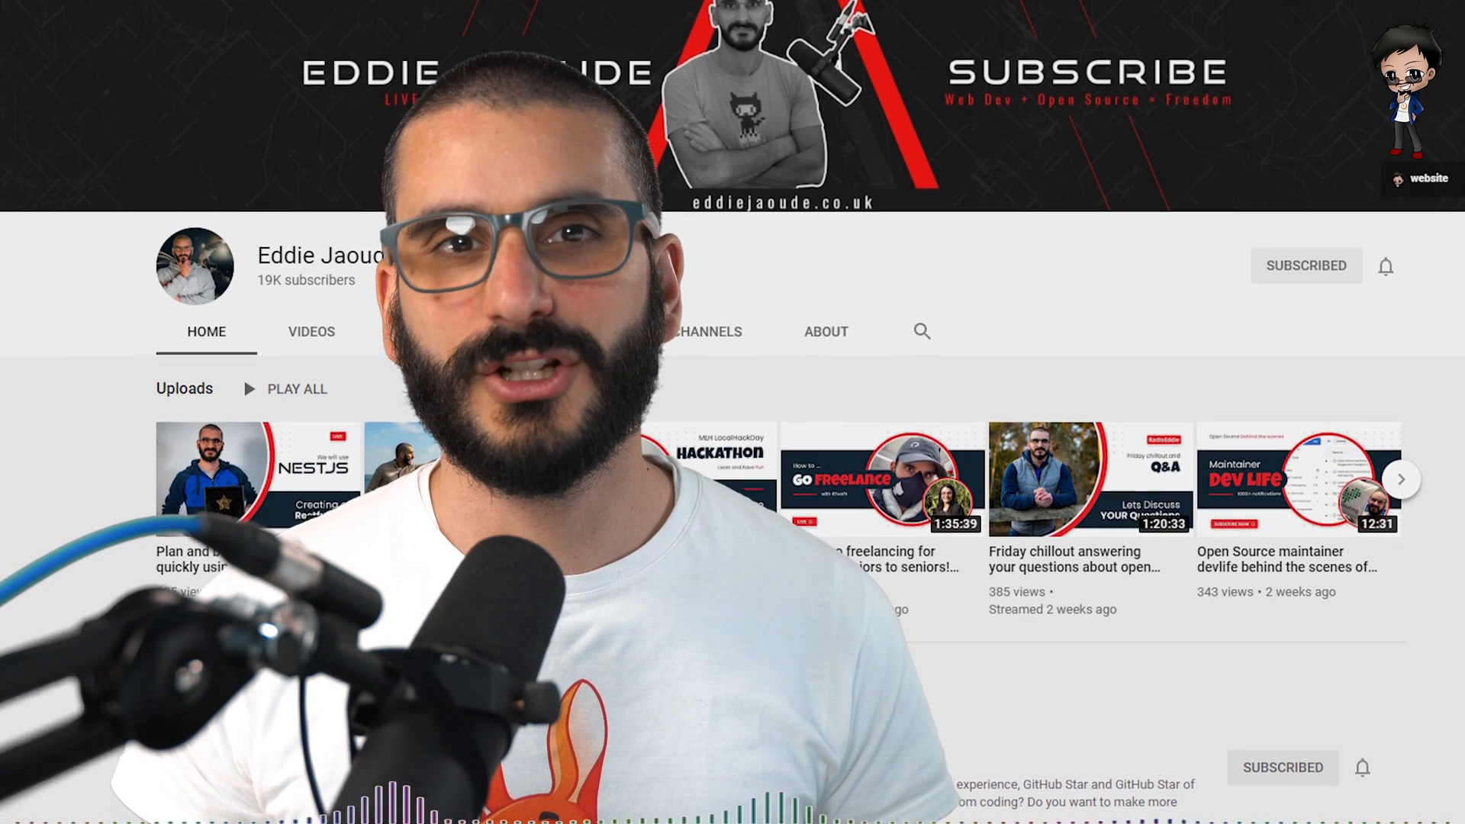